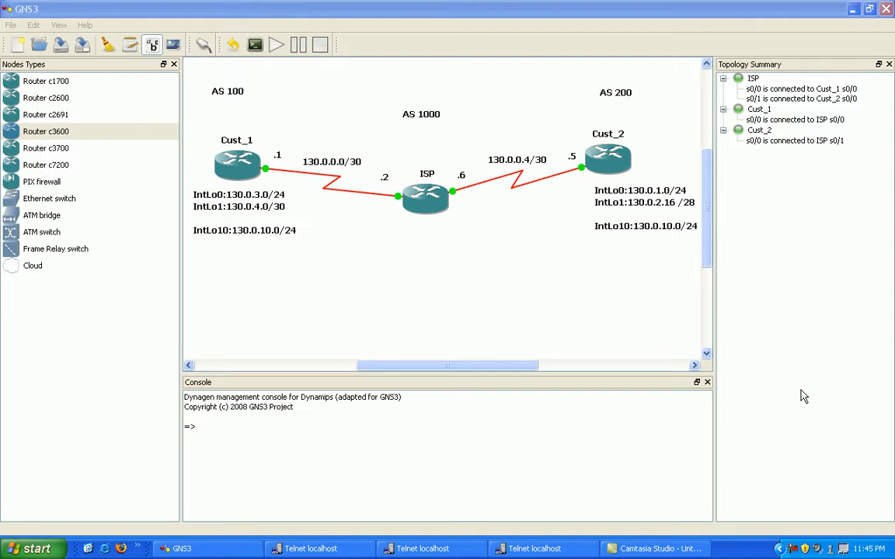
mouse_move(458, 101)
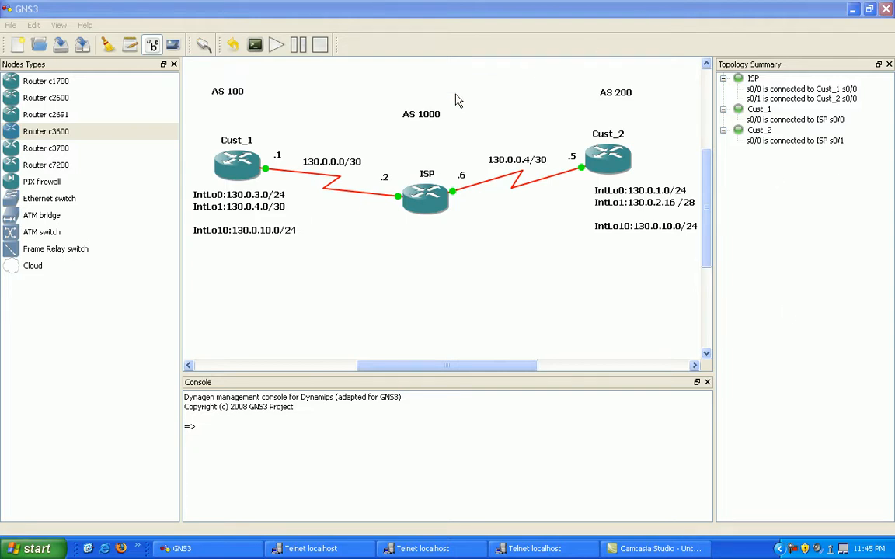
mouse_move(573, 250)
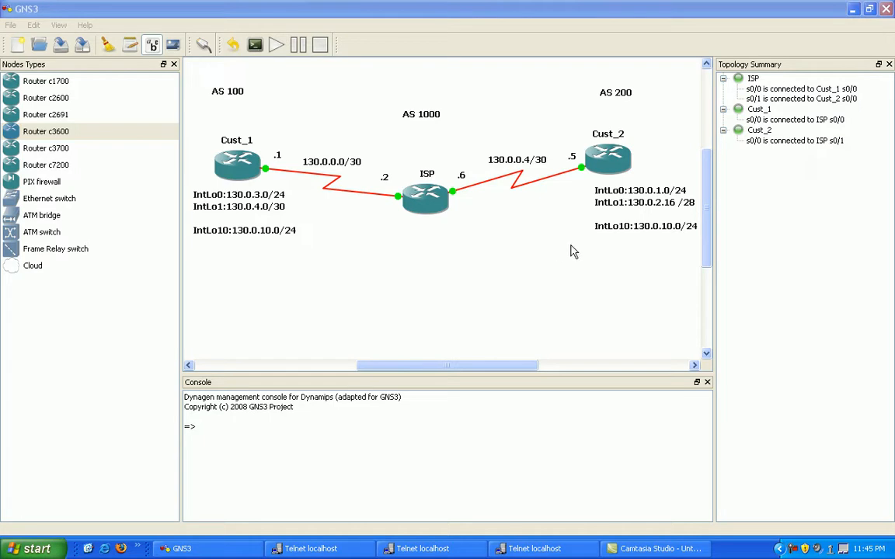
mouse_move(566, 232)
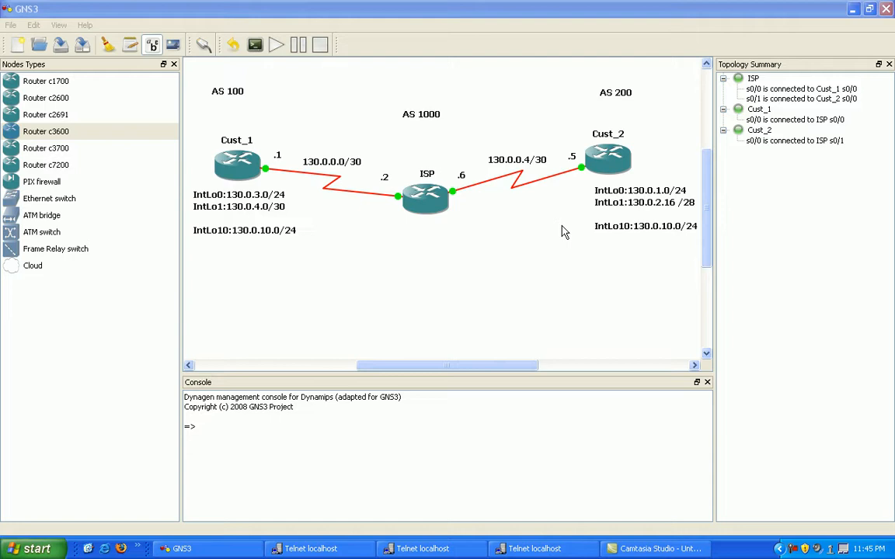
mouse_move(561, 235)
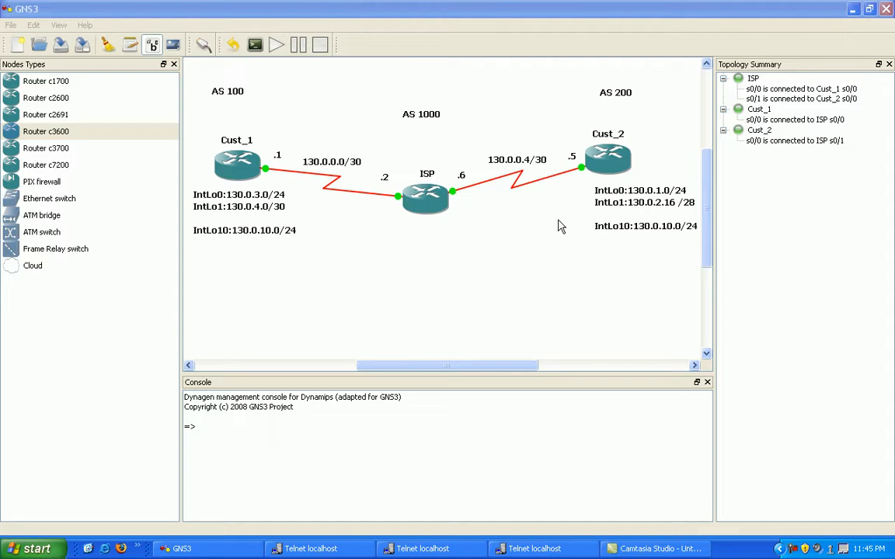
mouse_move(345, 247)
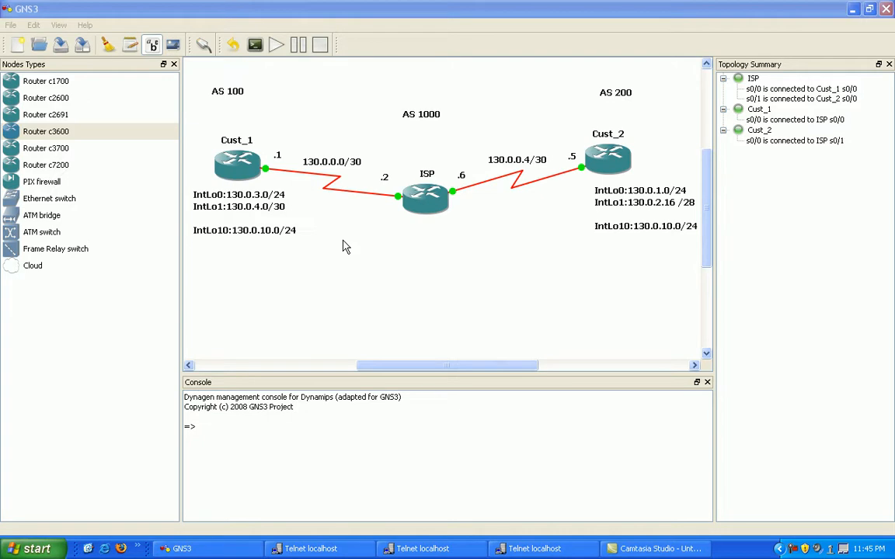
mouse_move(411, 276)
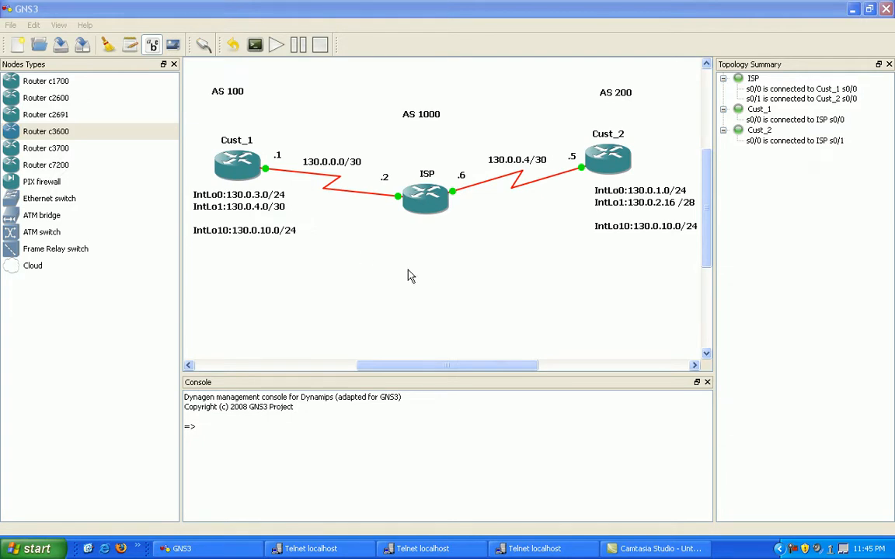
mouse_move(425, 281)
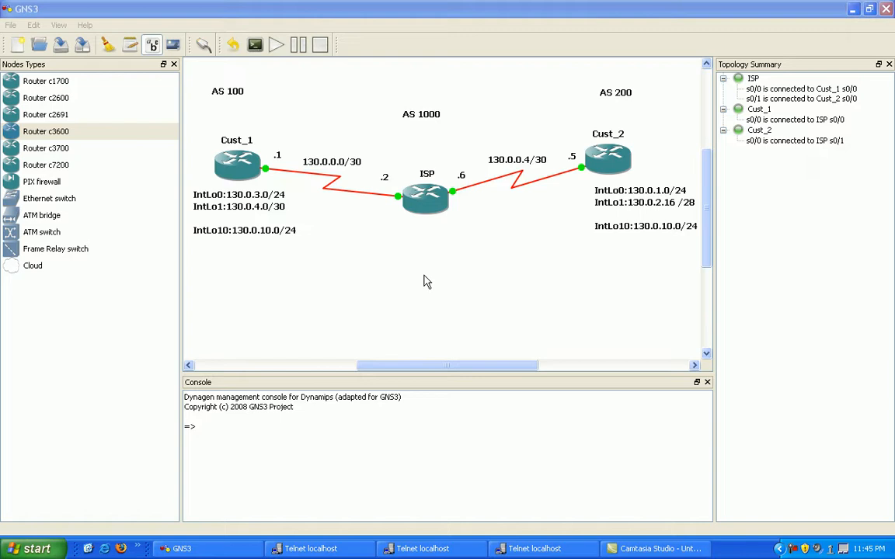
- Review the ISP's running config, then enter configuration mode on Cust_2's console
click(311, 548)
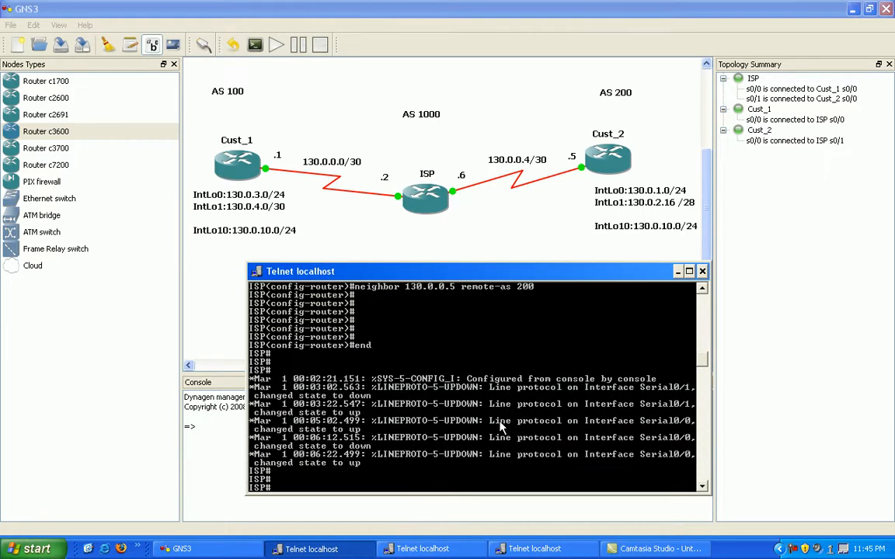
text(show run)
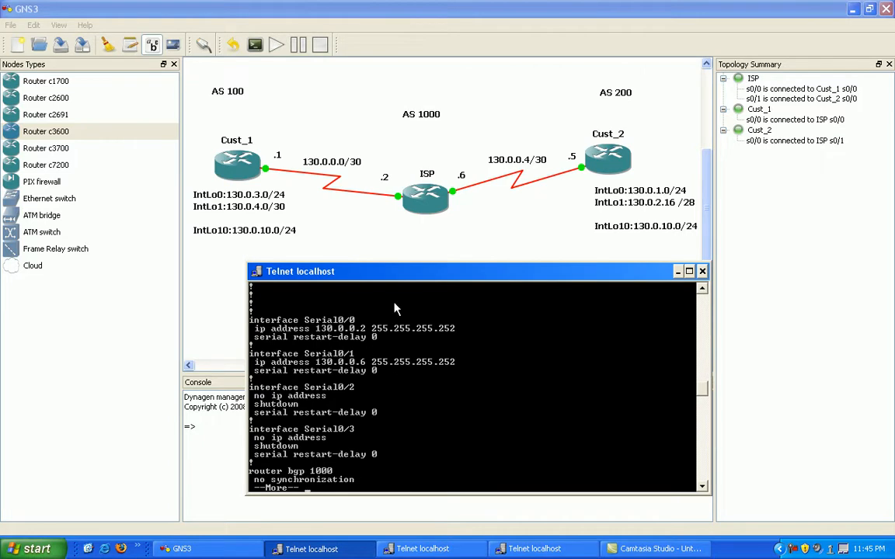
mouse_move(455, 192)
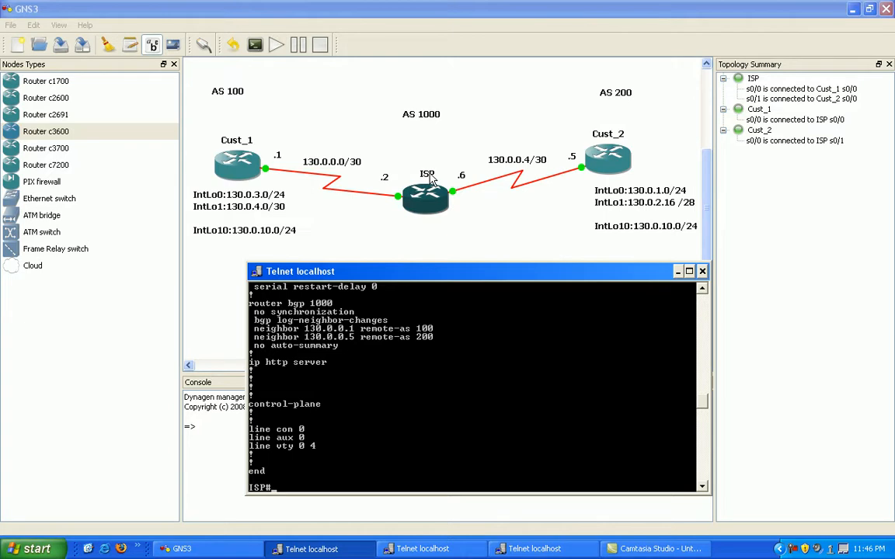
mouse_move(330, 319)
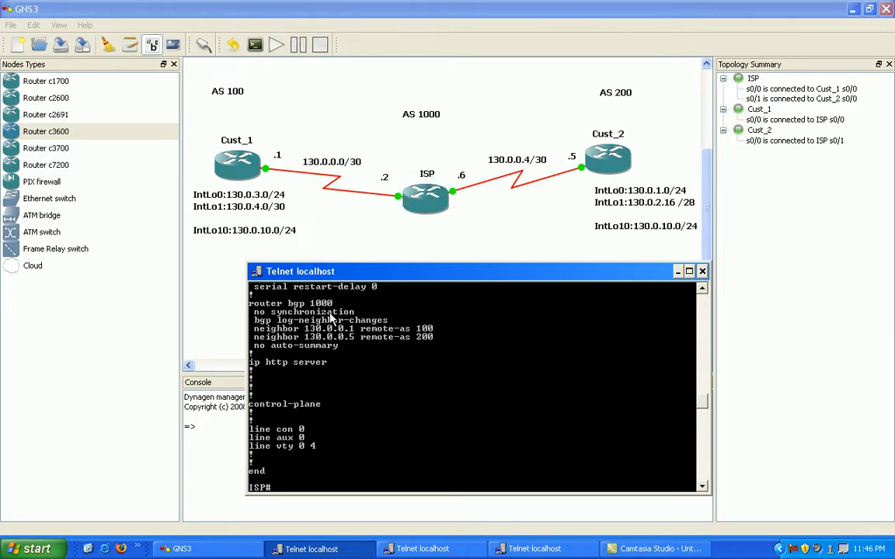
mouse_move(400, 245)
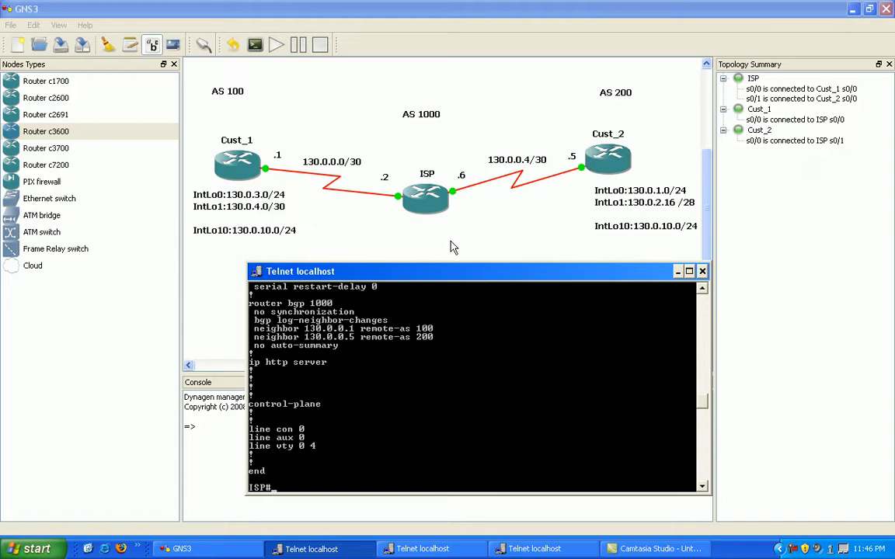
mouse_move(529, 502)
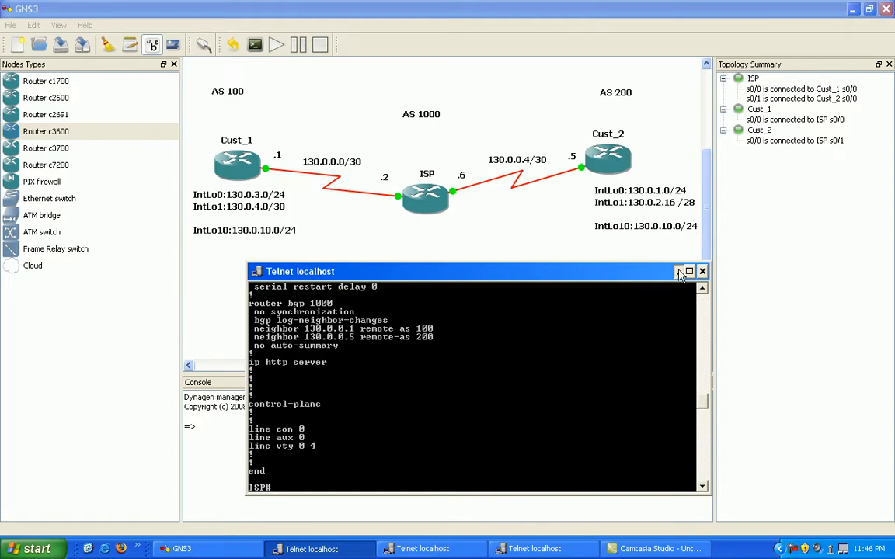
click(701, 271)
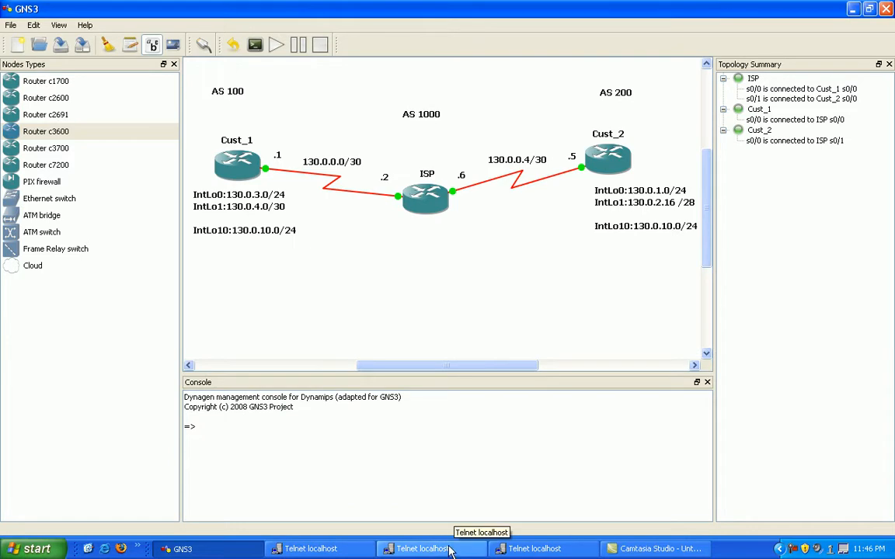
click(423, 548)
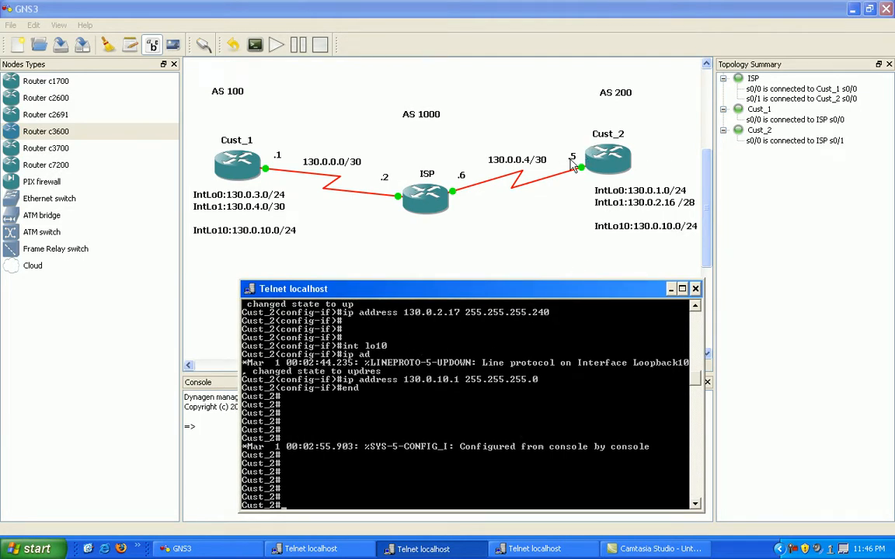
mouse_move(478, 184)
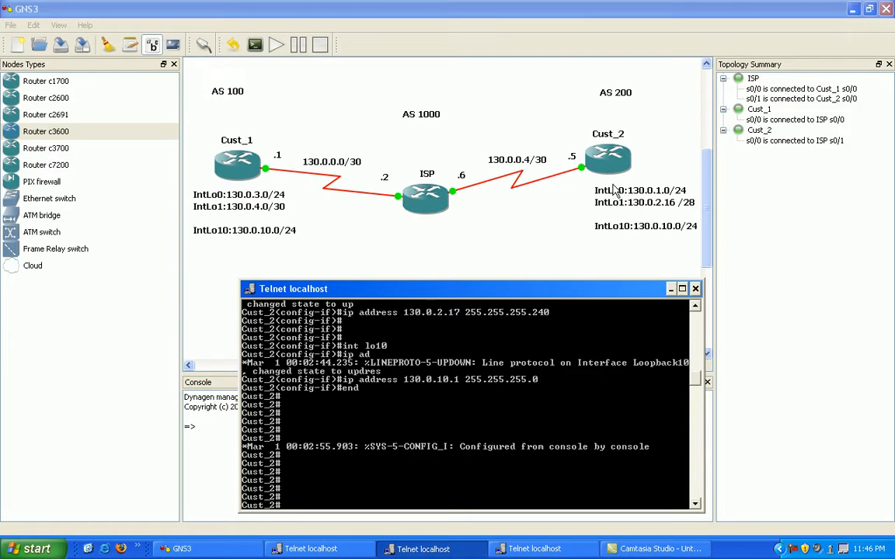
mouse_move(575, 247)
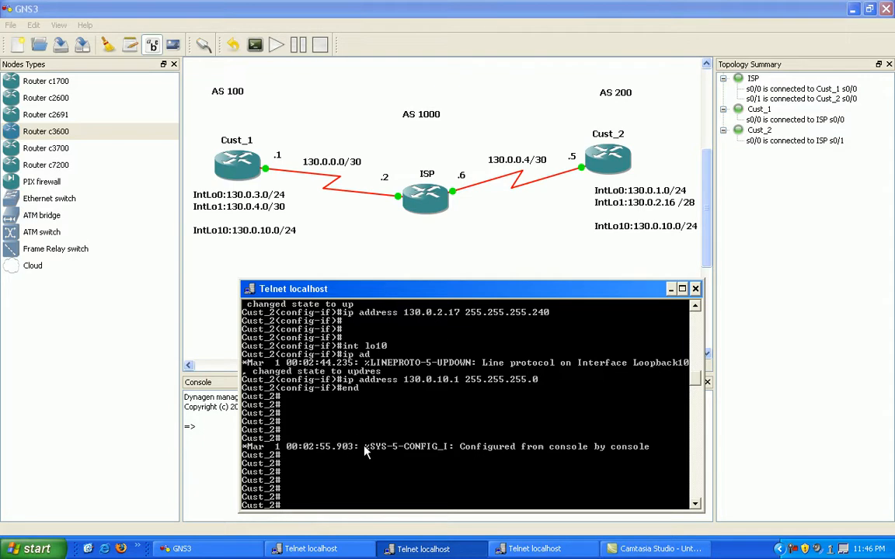
text(config t)
text(router bgp 200)
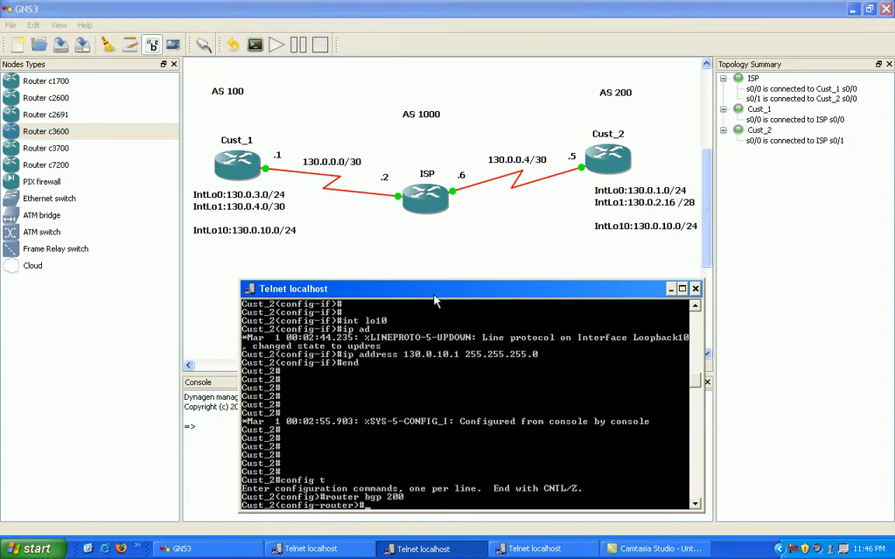
mouse_move(483, 411)
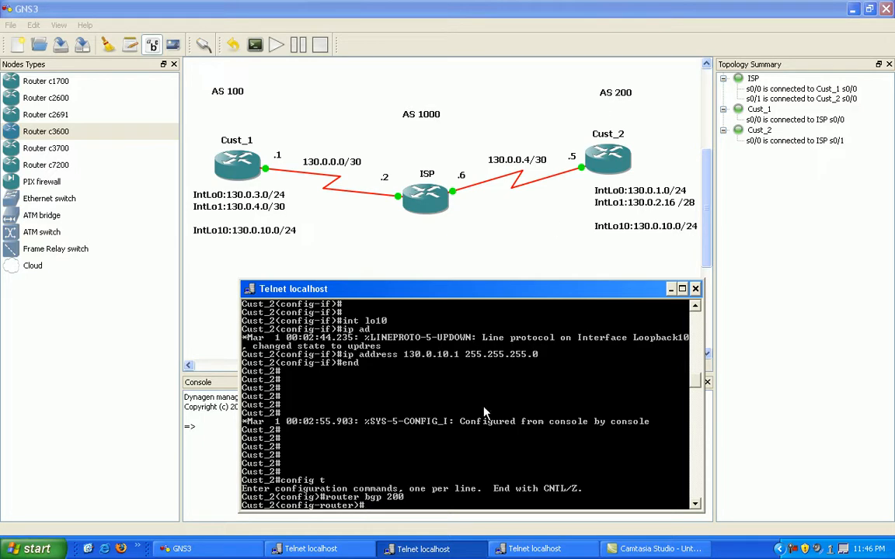
- Peer Cust_2 with neighbor 130.0.0.6 in AS 1000 and begin a BGP summary check
text(neighbor)
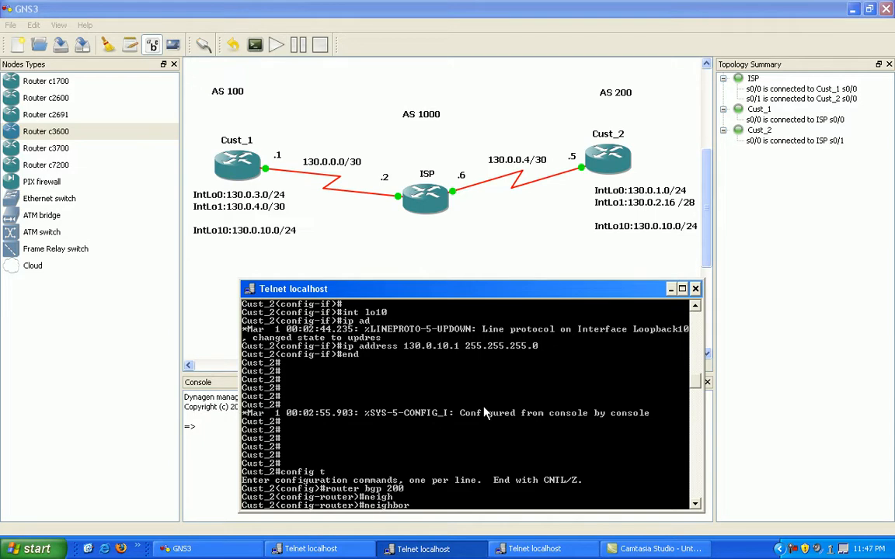
text(130.0.0.6 remot)
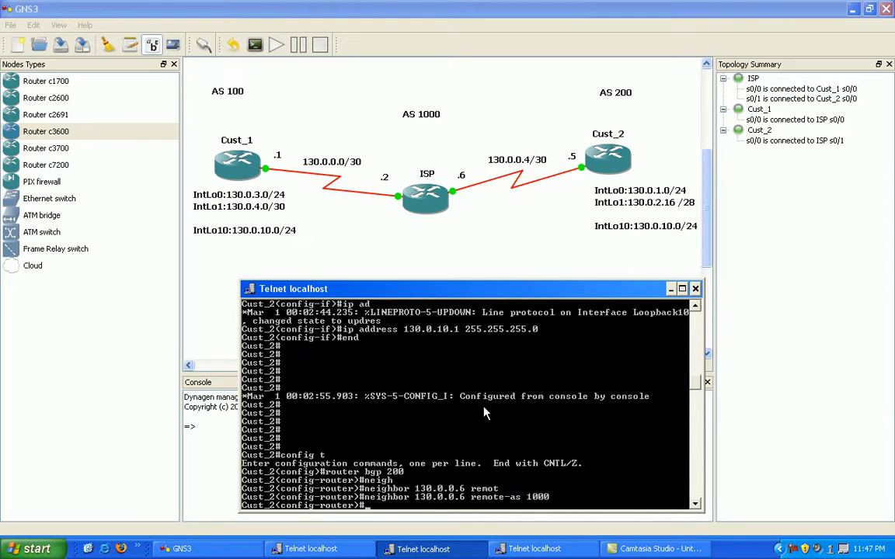
key(enter)
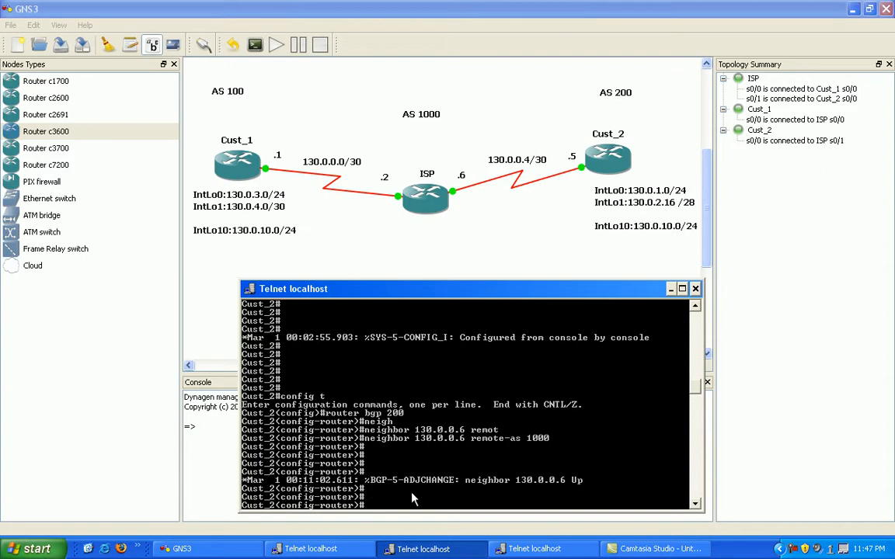
text(do show ip bgp sum)
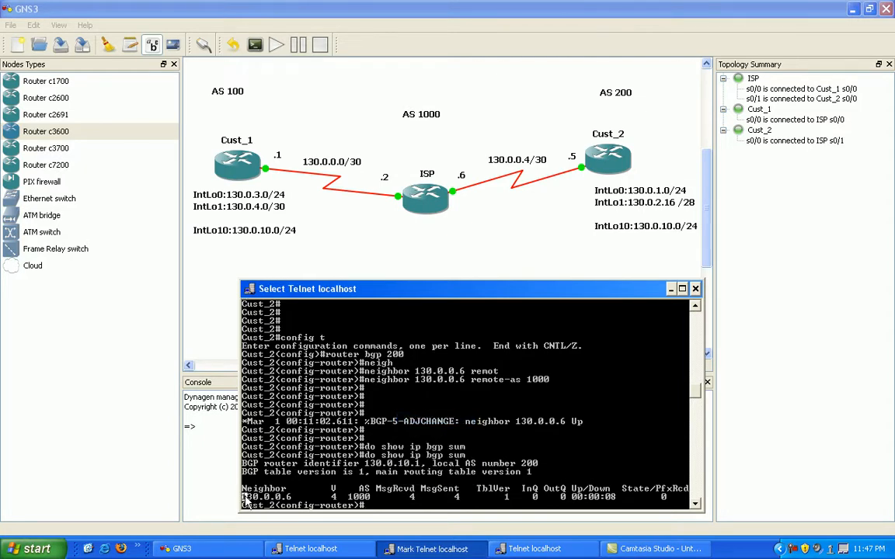
- Minimize Cust_2's console through its context menu and switch to Cust_1's console
right_click(594, 500)
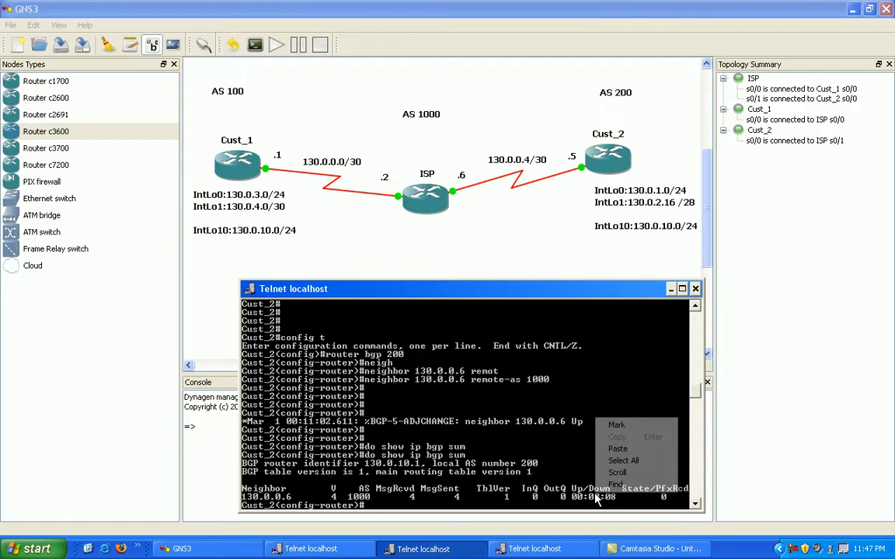
click(334, 428)
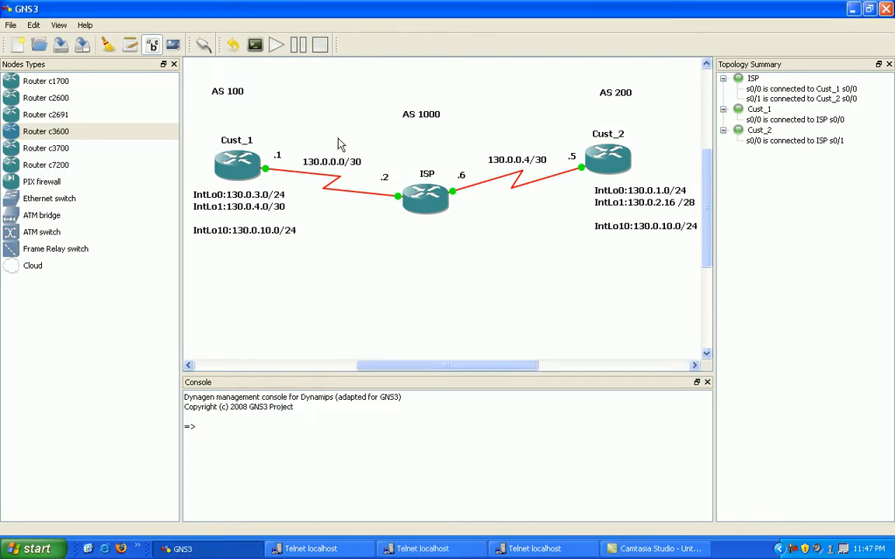
click(431, 549)
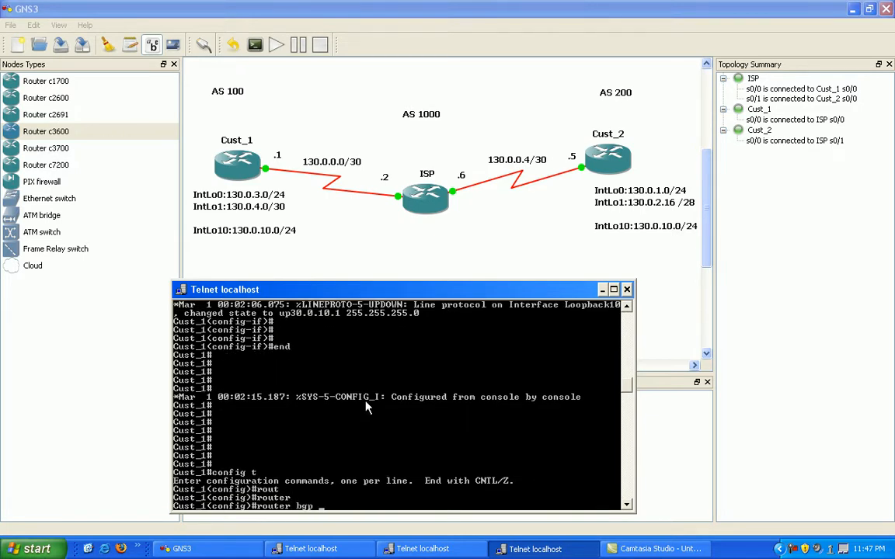
- Start BGP AS 100 on Cust_1 and enter neighbor 130.0.0.2
text(100)
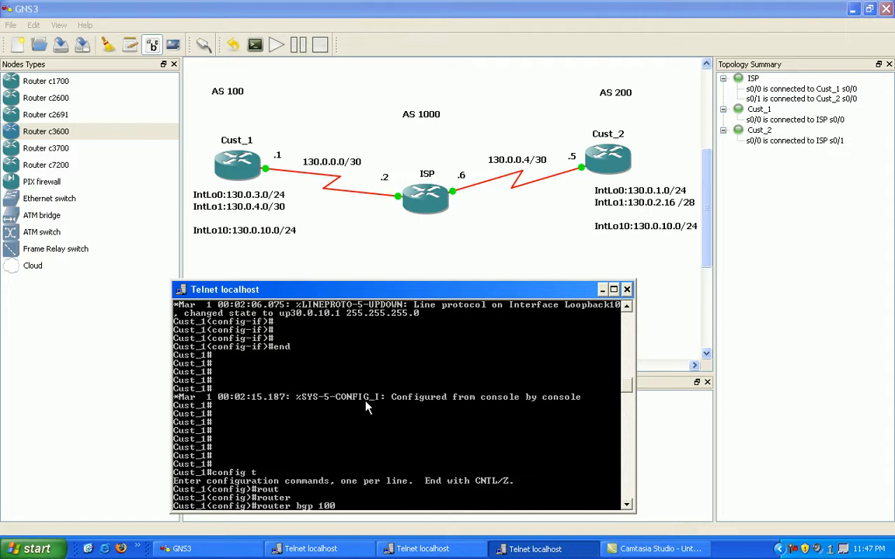
text(neighbor)
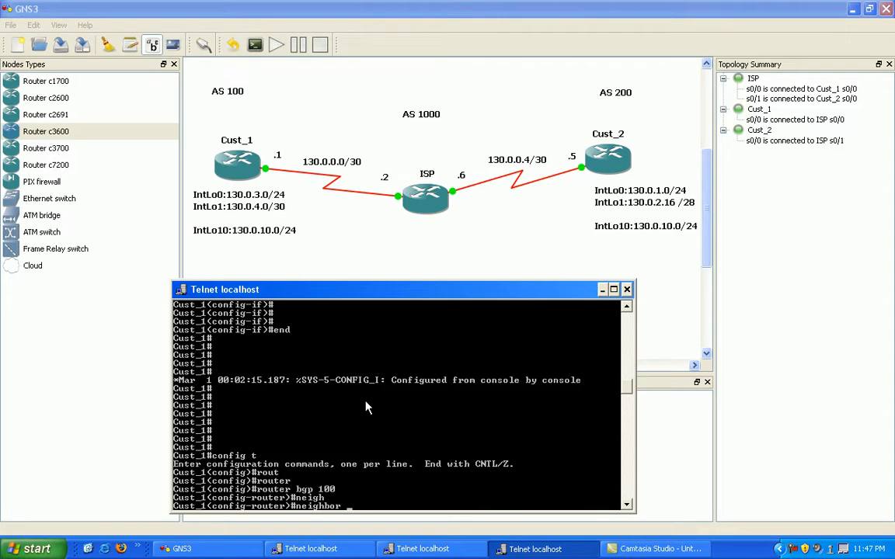
text(130.0.0.2)
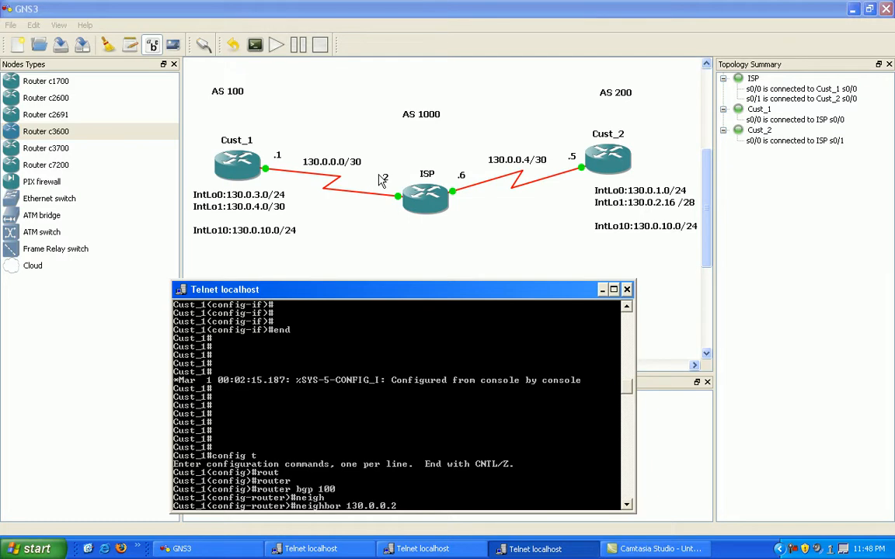
mouse_move(391, 423)
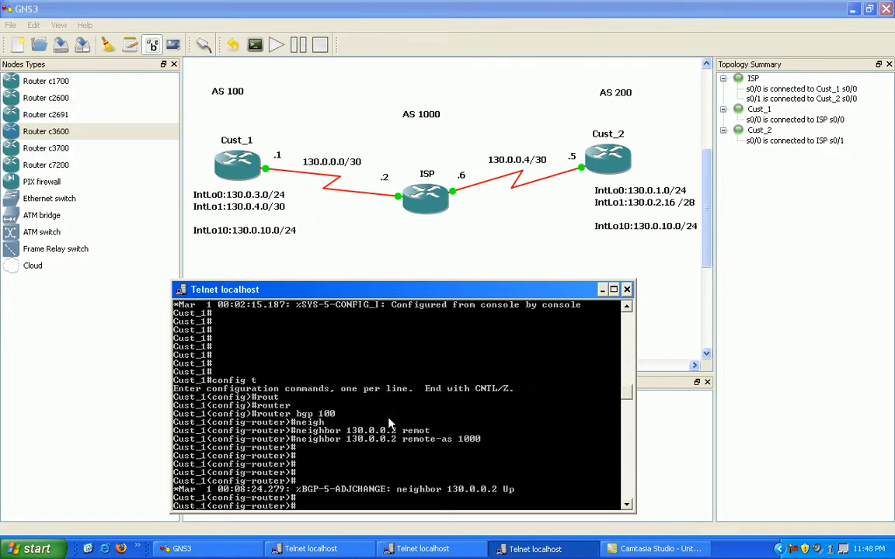
- Show Cust_1's BGP summary confirming neighbor 130.0.0.2 up, then exit configuration mode
text(do show ip bgp sum)
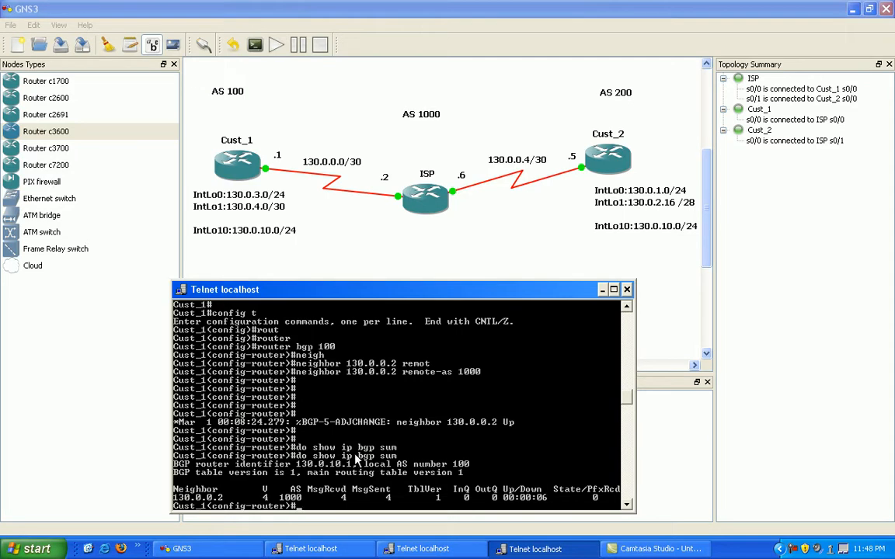
text(end)
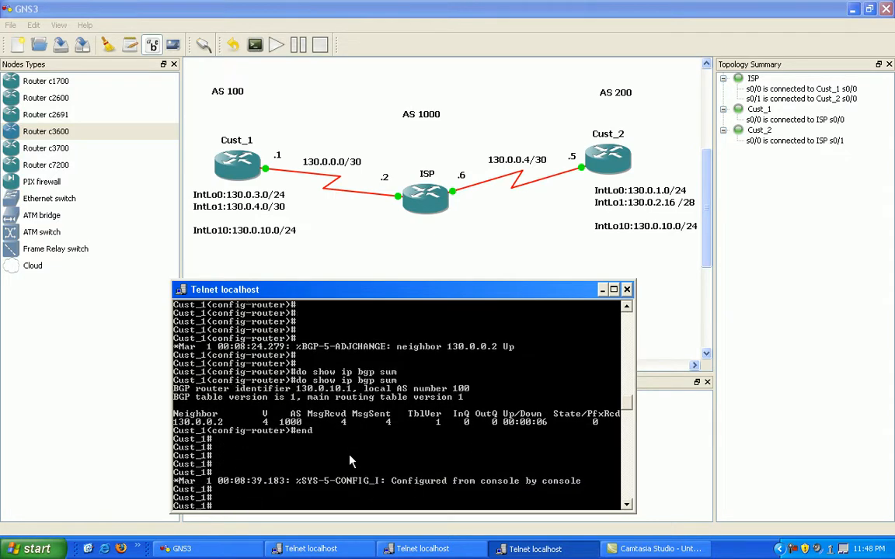
scroll(down, 3)
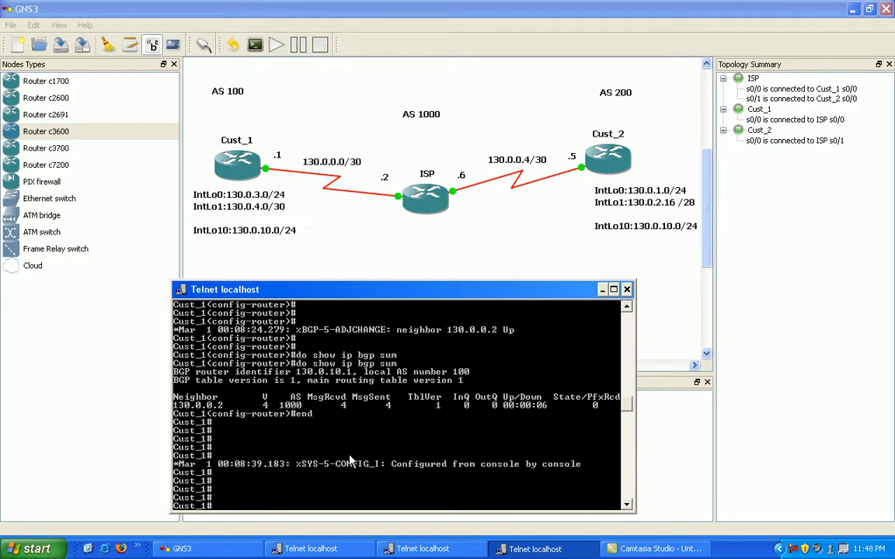
mouse_move(369, 458)
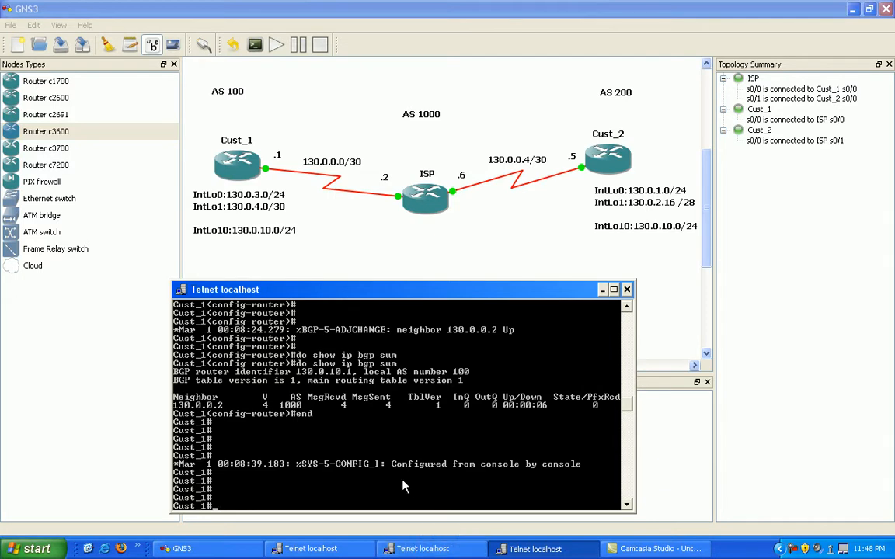
mouse_move(367, 428)
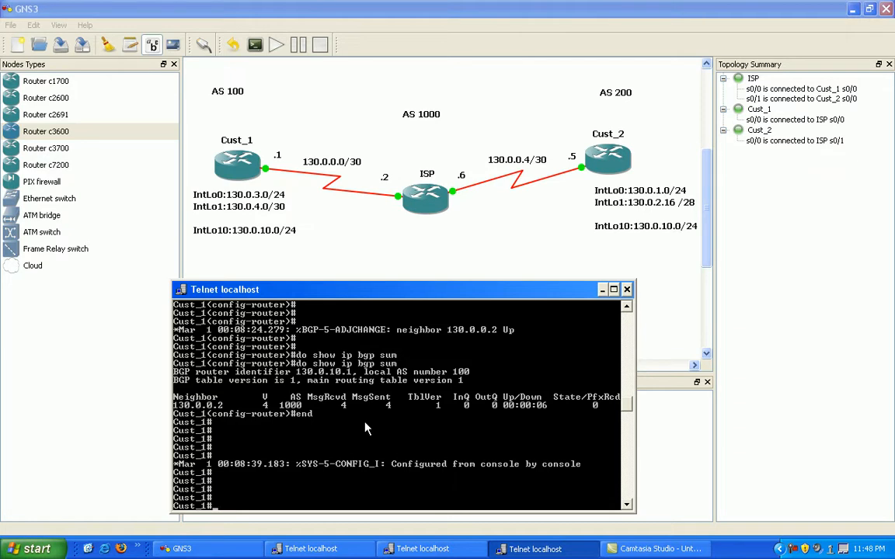
- Re-enter configuration mode on Cust_1 and type network 130.0.3.0 mask 255.255.255.0
text(config)
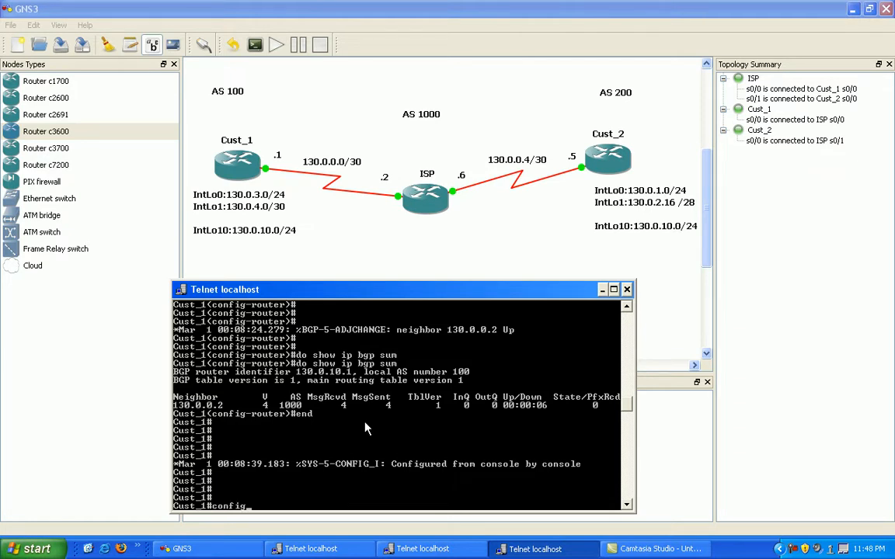
text(config t)
text(network 1)
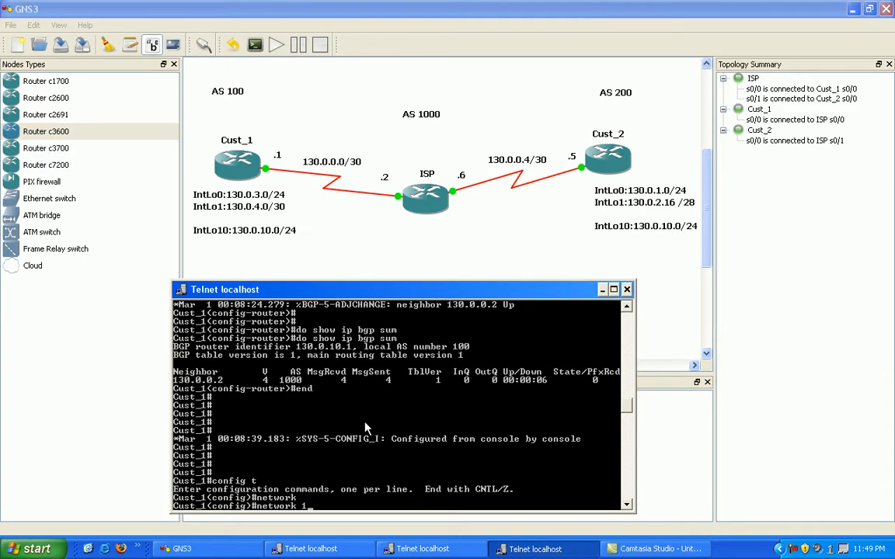
text(30.0.3.0 mask)
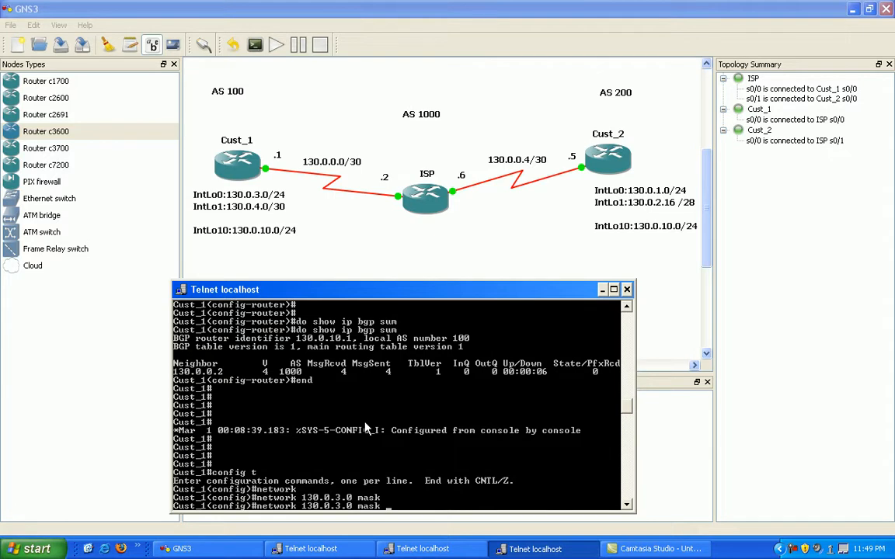
text(255.255.255.)
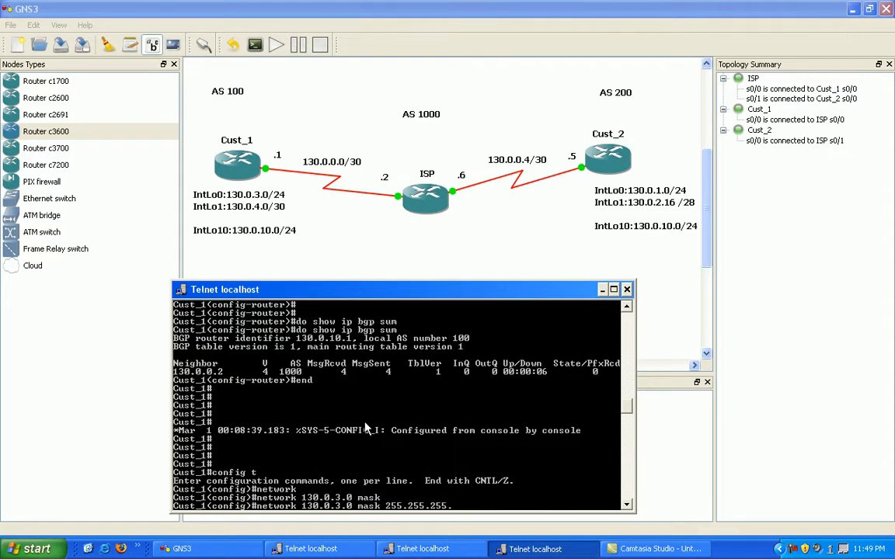
text(0)
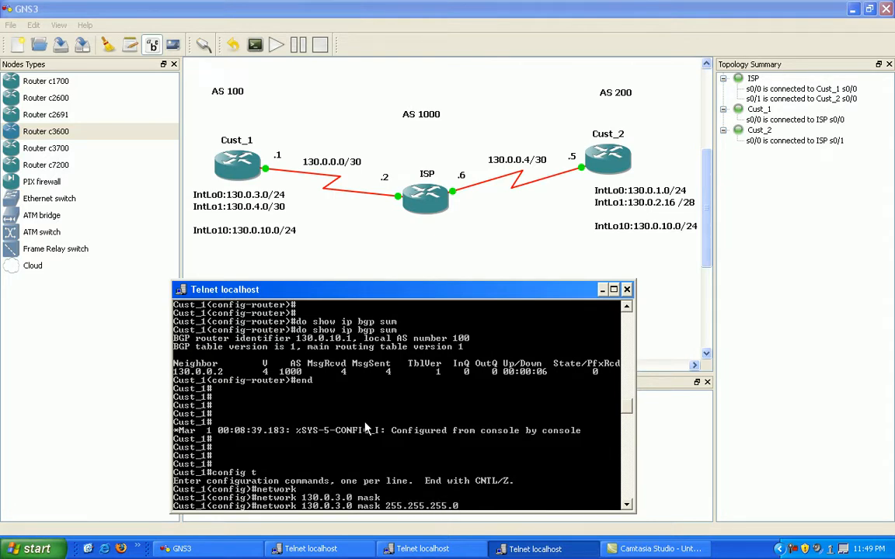